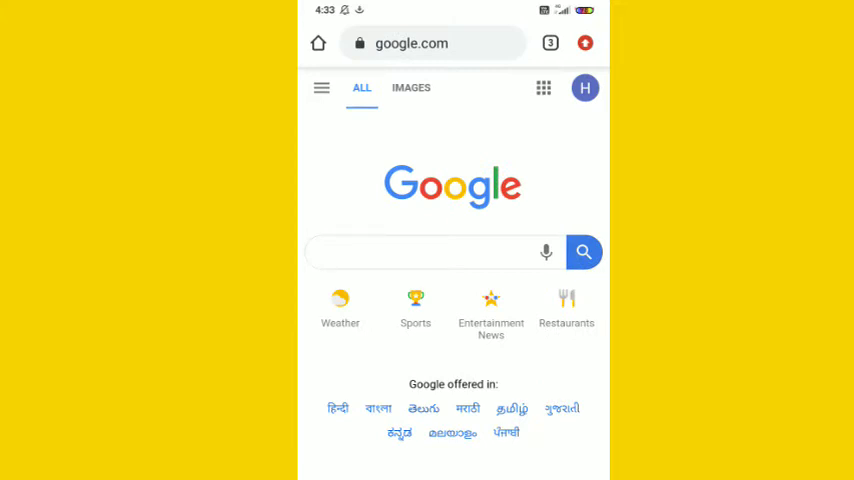
Leave Chrome's Google homepage for the phone's home screen via the Home button
{"action": "key", "text": "HOME"}
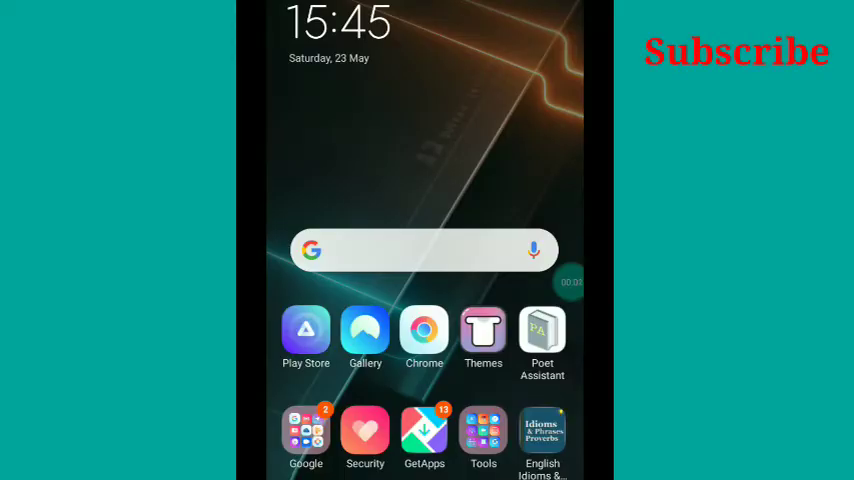
Launch Chrome and search Google for 'create a new gmail account'
{"action": "left_click", "coordinate": [424, 330]}
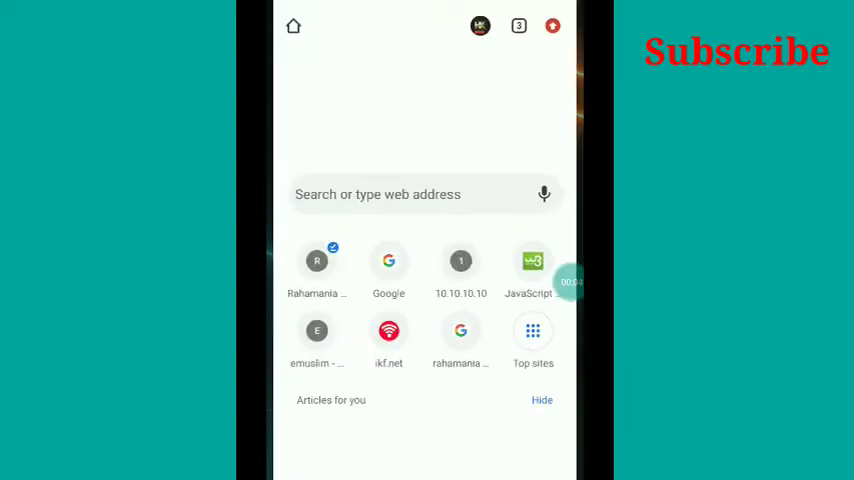
{"action": "left_click", "coordinate": [408, 194]}
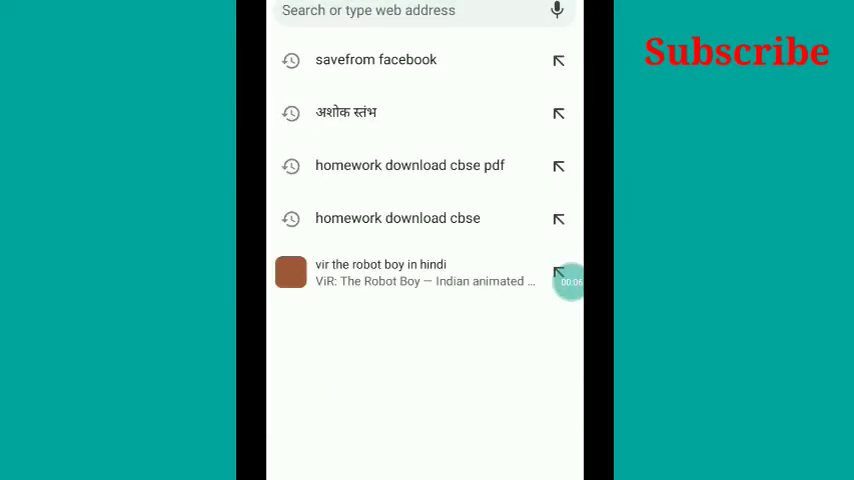
{"action": "left_click", "coordinate": [410, 12]}
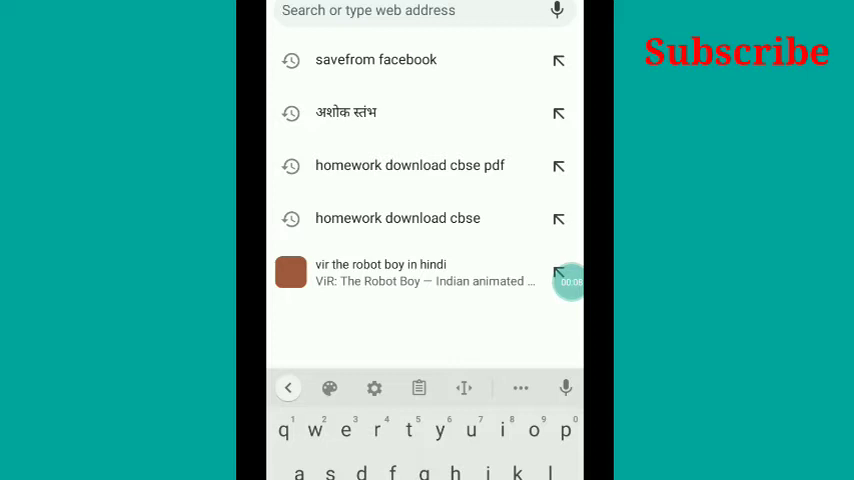
{"action": "type", "text": "create a new gmail account"}
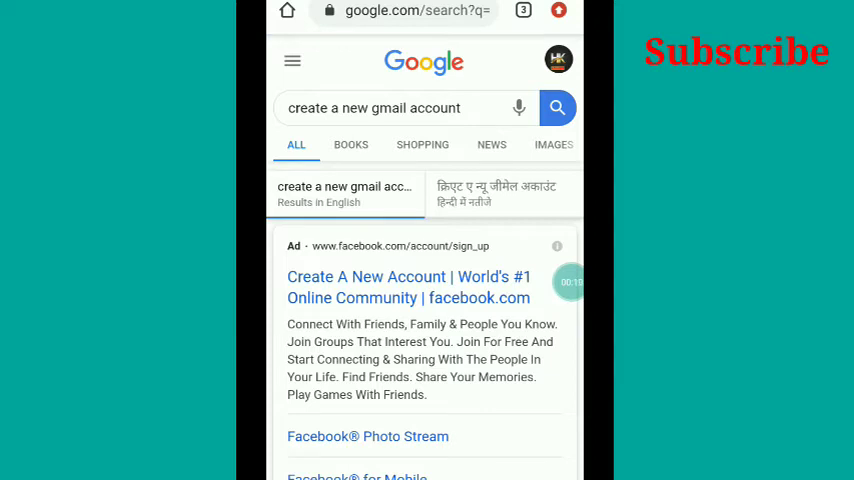
Scroll the results to the support.google.com 'Create a Google Account' article
{"action": "scroll", "scroll_direction": "down", "scroll_amount": 3}
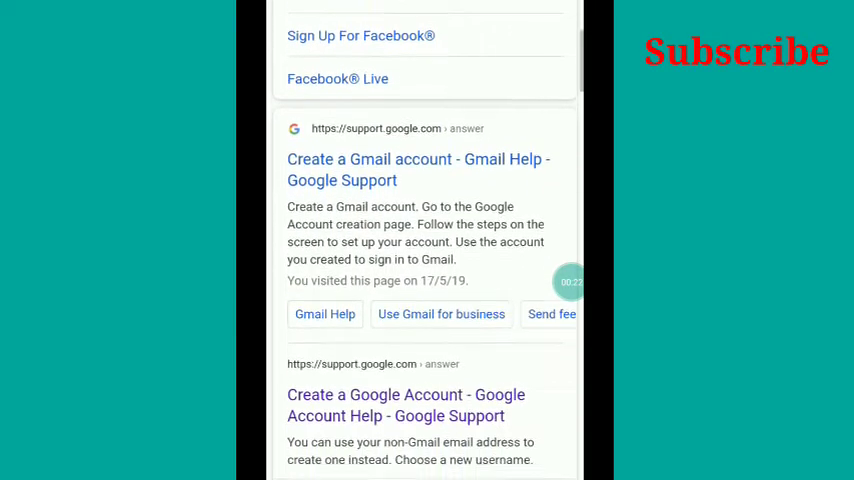
{"action": "scroll", "scroll_direction": "down", "scroll_amount": 3}
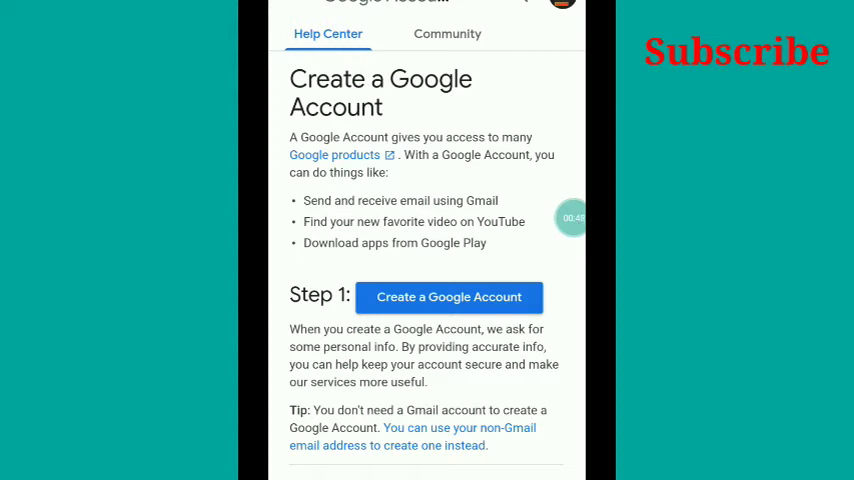
{"action": "scroll", "scroll_direction": "down", "scroll_amount": 3}
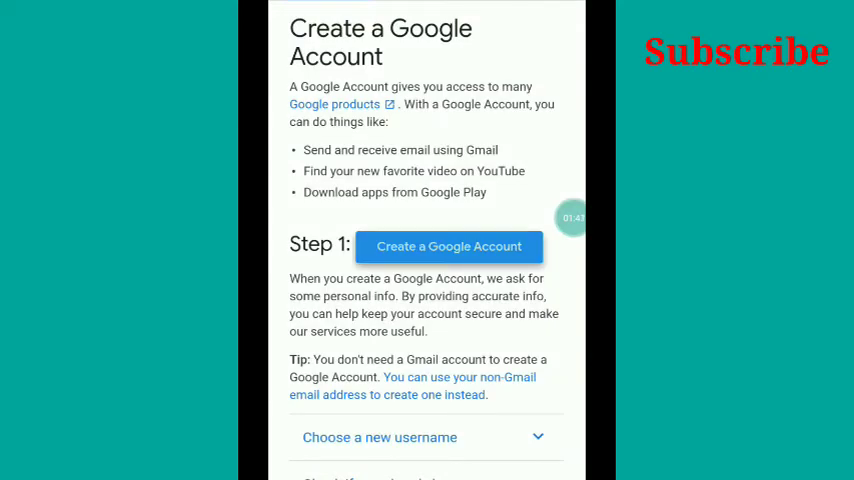
Start 'Create a Google Account' and enter the first name via the suggested English spelling
{"action": "left_click", "coordinate": [448, 246]}
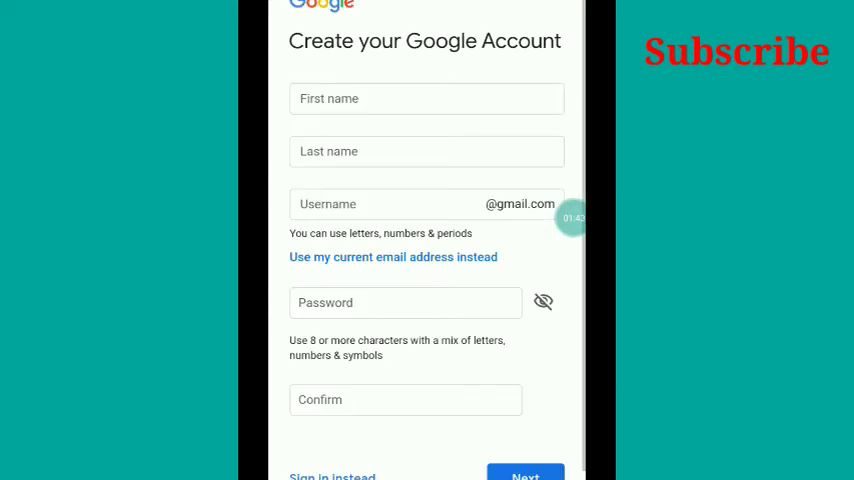
{"action": "left_click", "coordinate": [426, 98]}
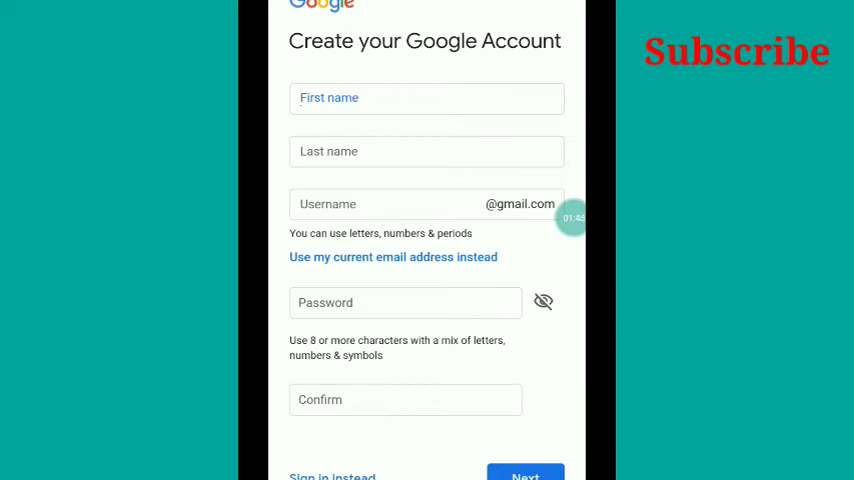
{"action": "left_click", "coordinate": [424, 98]}
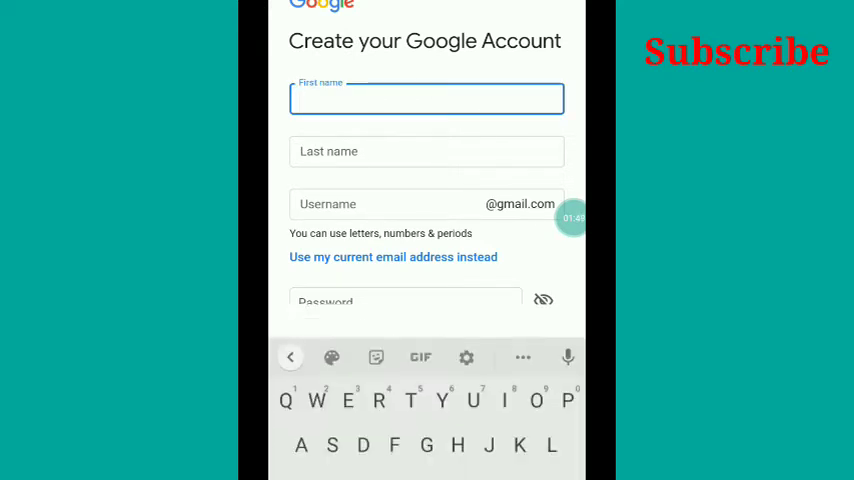
{"action": "type", "text": "हम"}
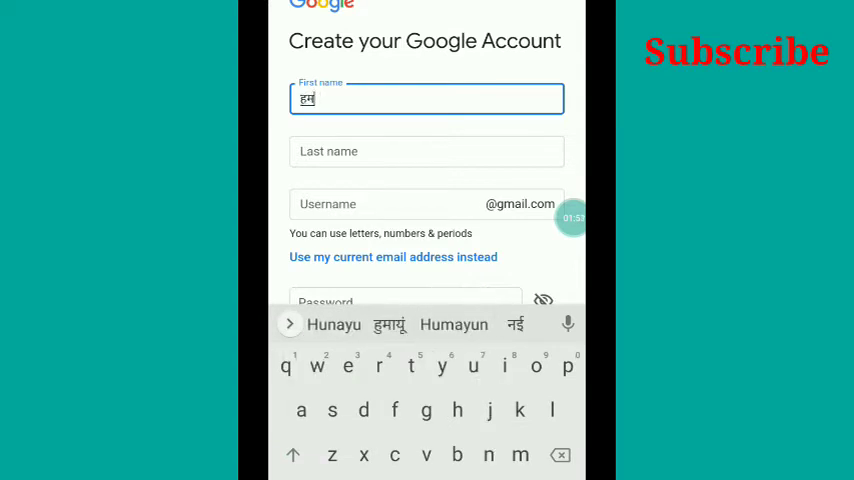
{"action": "left_click", "coordinate": [454, 324]}
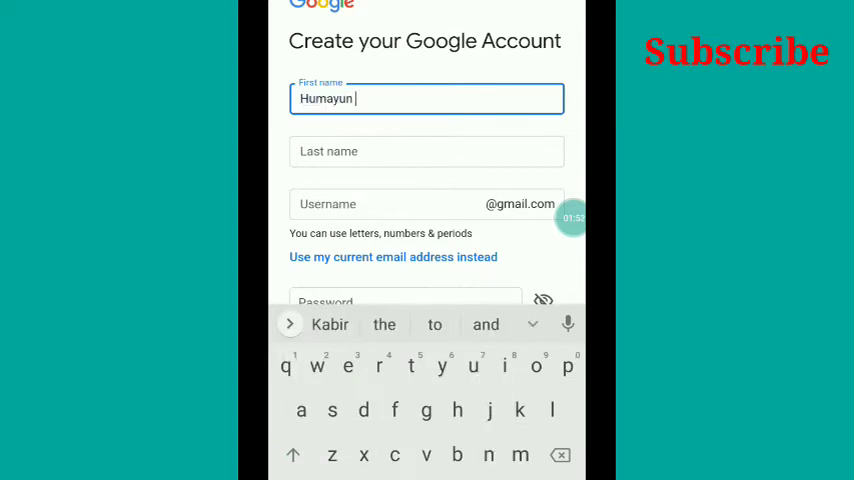
{"action": "left_click", "coordinate": [426, 152]}
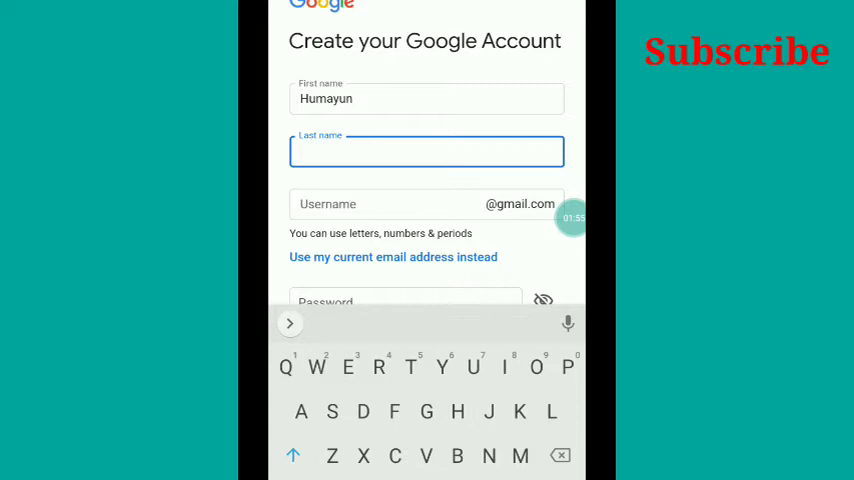
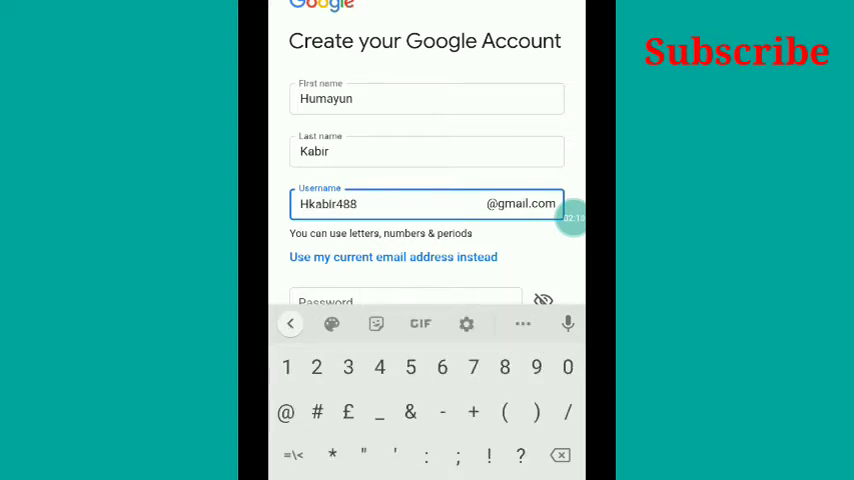
{"action": "scroll", "scroll_direction": "down", "scroll_amount": 3}
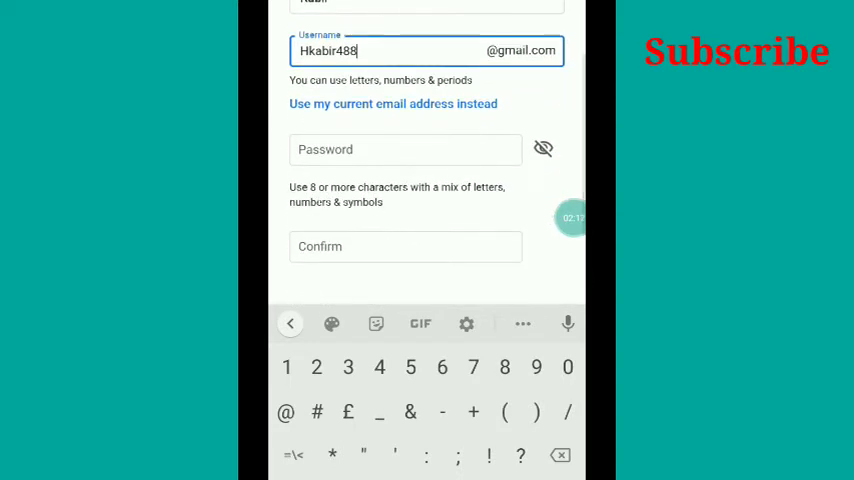
{"action": "left_click", "coordinate": [404, 148]}
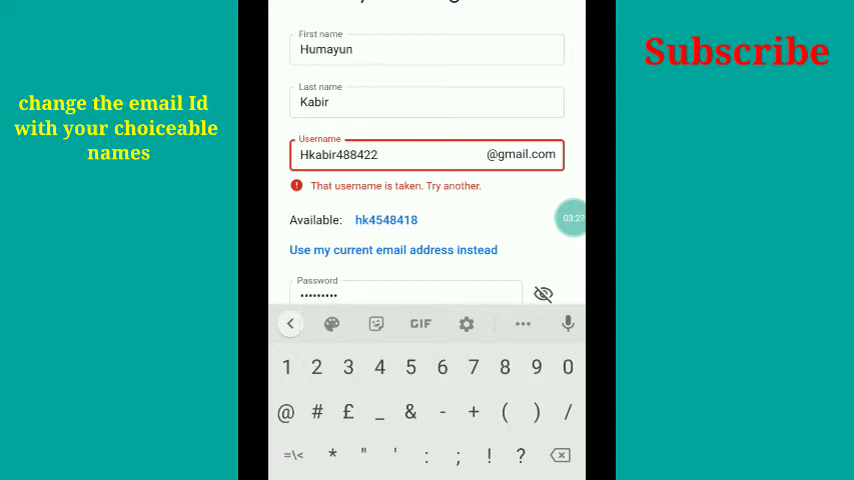
Submit the name, username and password details with Next
{"action": "scroll", "scroll_direction": "down", "scroll_amount": 3}
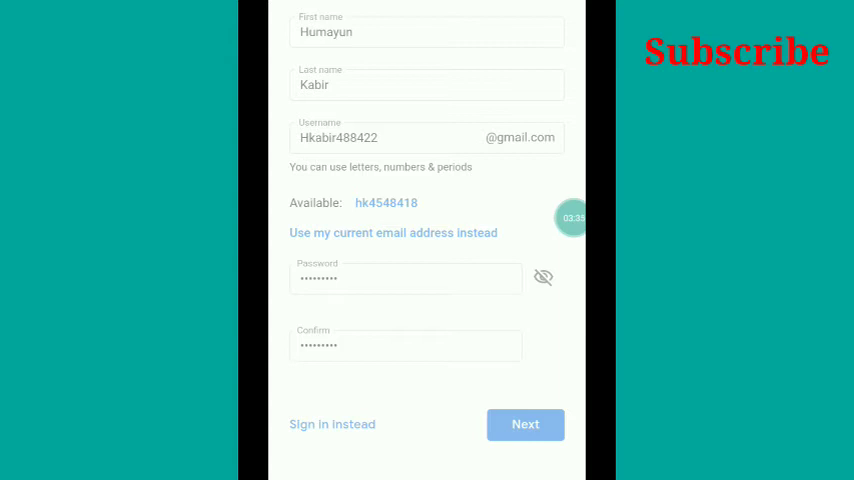
{"action": "left_click", "coordinate": [524, 424]}
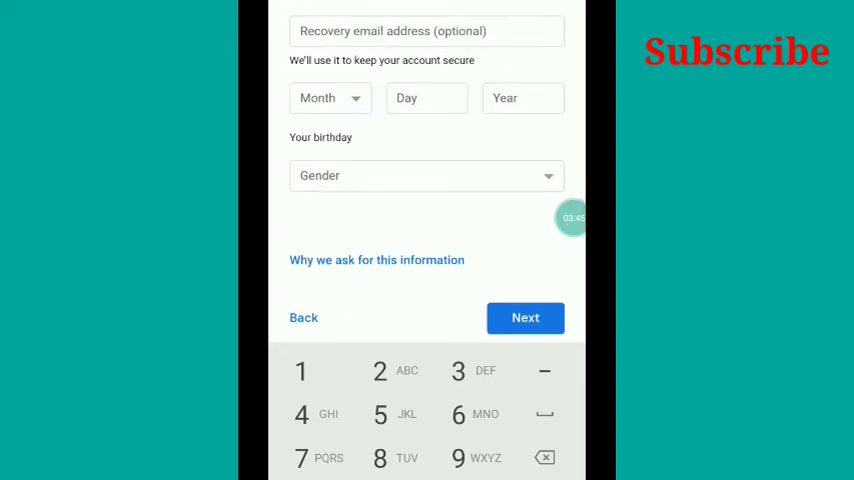
{"action": "left_click", "coordinate": [330, 96]}
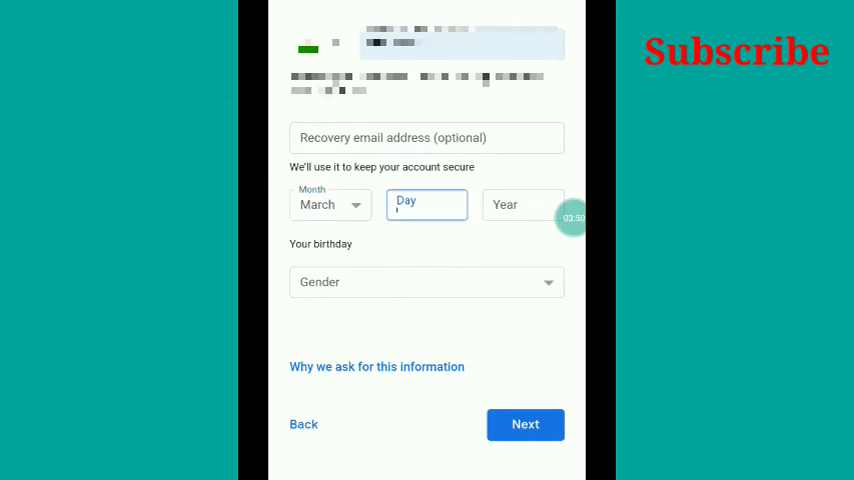
{"action": "type", "text": "15"}
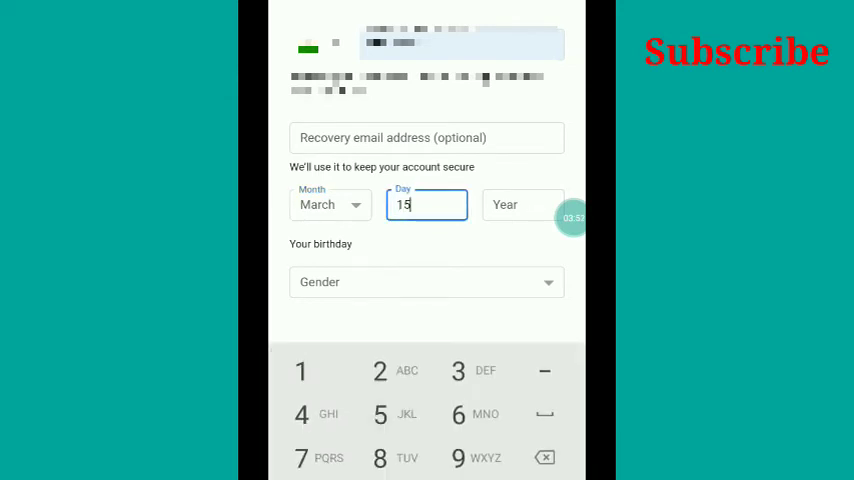
{"action": "left_click", "coordinate": [524, 204]}
{"action": "type", "text": "1986"}
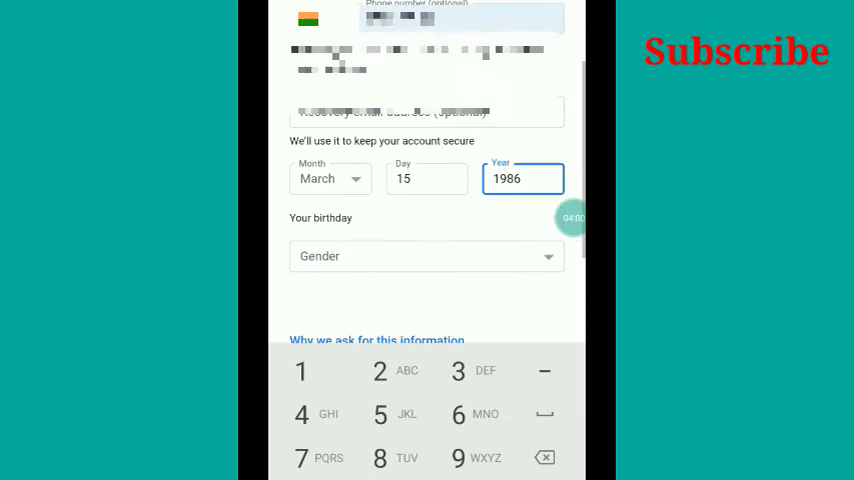
{"action": "left_click", "coordinate": [426, 256]}
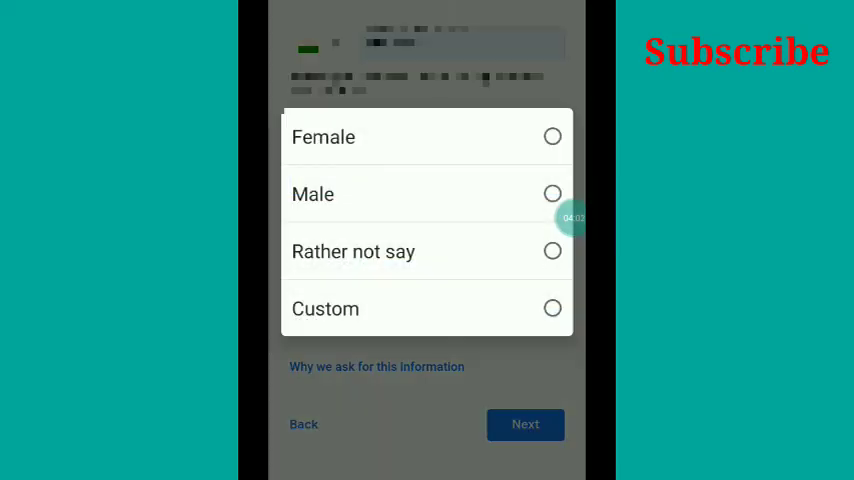
{"action": "left_click", "coordinate": [312, 194]}
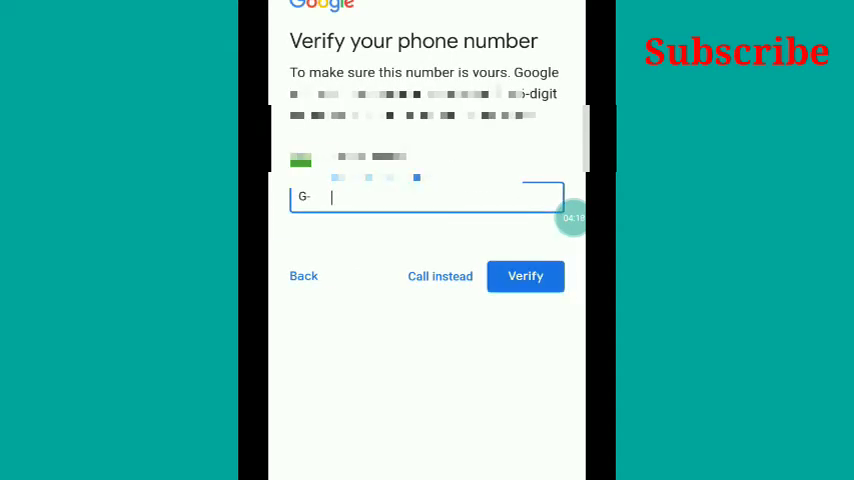
Enter the texted 6-digit code and verify the phone number
{"action": "left_click", "coordinate": [424, 196]}
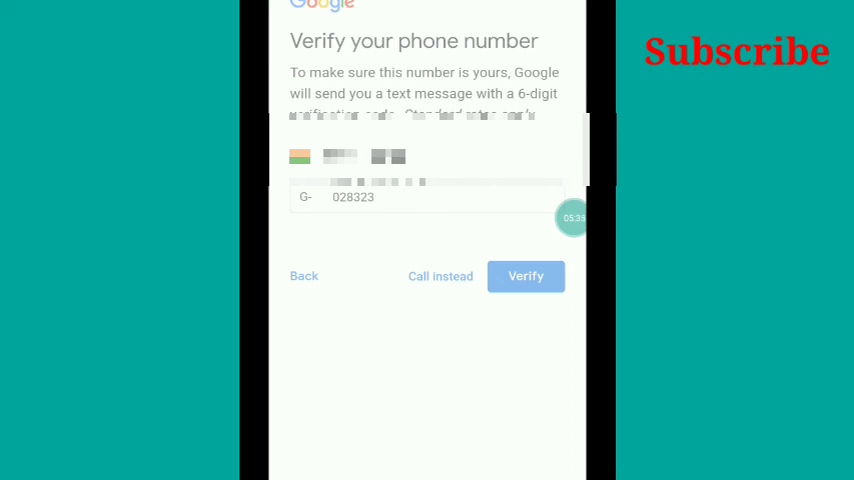
{"action": "left_click", "coordinate": [524, 276]}
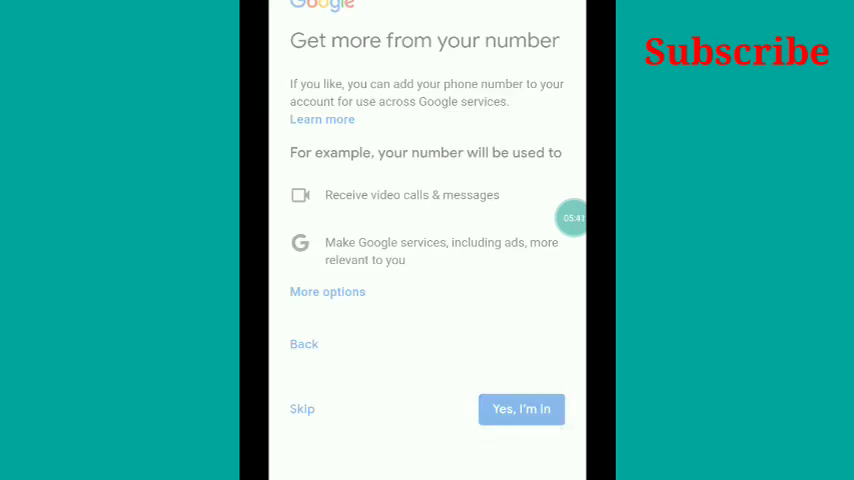
Skip adding the number to other services and agree to the Privacy and Terms
{"action": "left_click", "coordinate": [520, 408]}
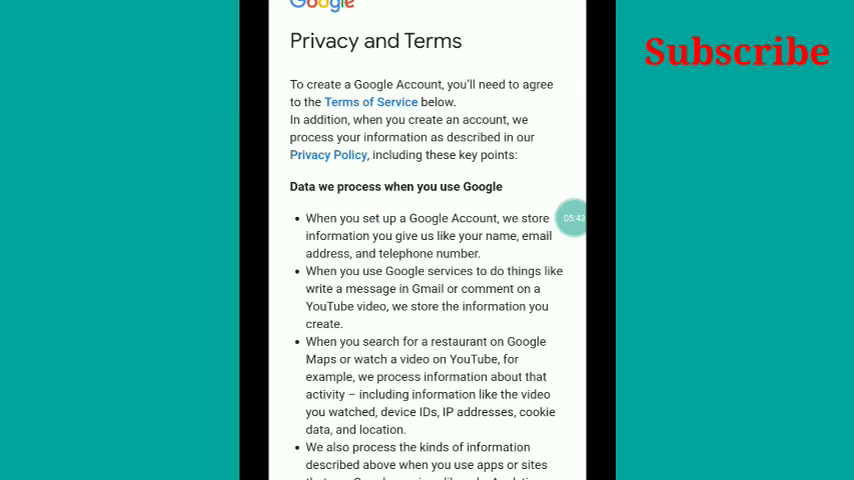
{"action": "scroll", "scroll_direction": "down", "scroll_amount": 3}
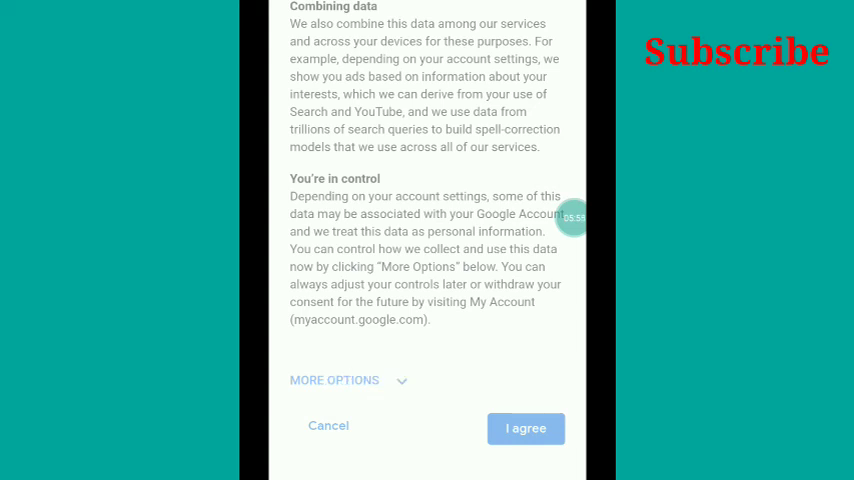
{"action": "left_click", "coordinate": [526, 428]}
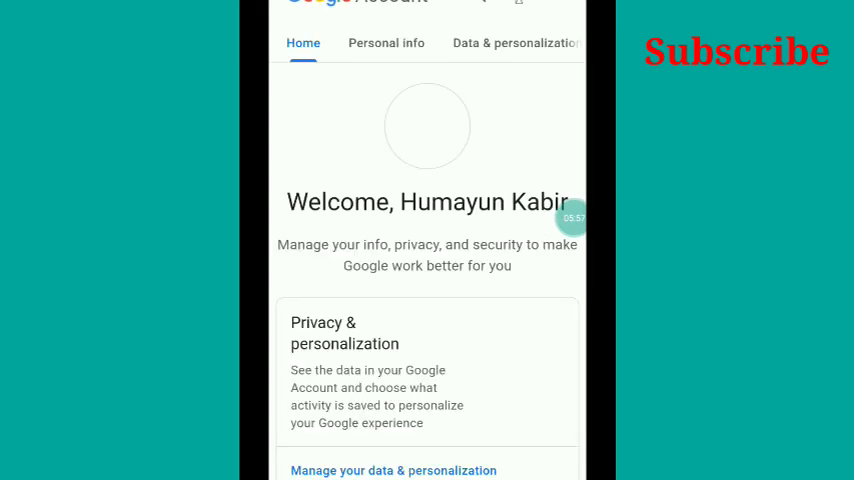